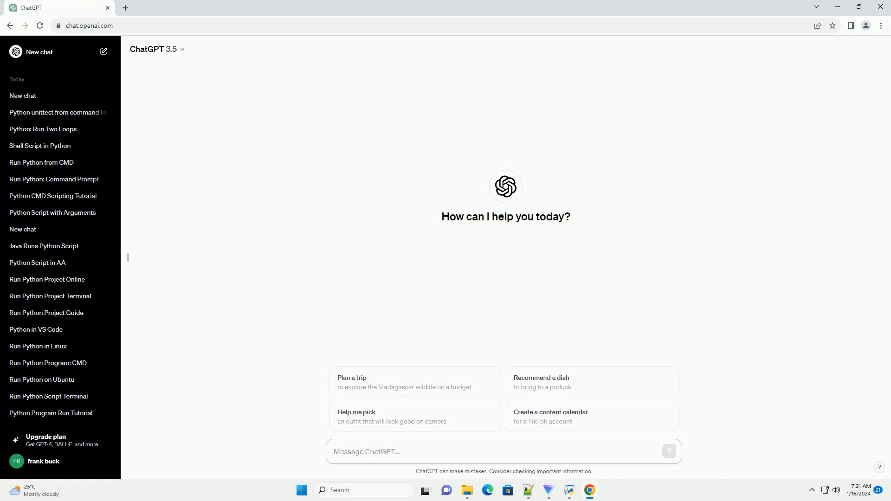
Send a request for a Python PDF-scraping tutorial with code examples and let the reply begin.
left_click(366, 451)
type("write an informative tutorial about how to scrape data from pdf using python with code example")
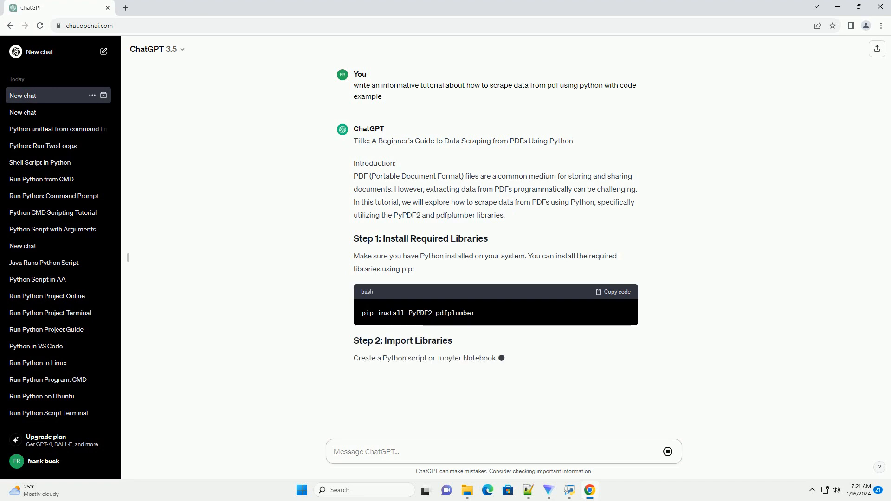
Scroll through the library imports and the Step 3 PyPDF2 text-extraction code as they generate.
scroll("down", 3)
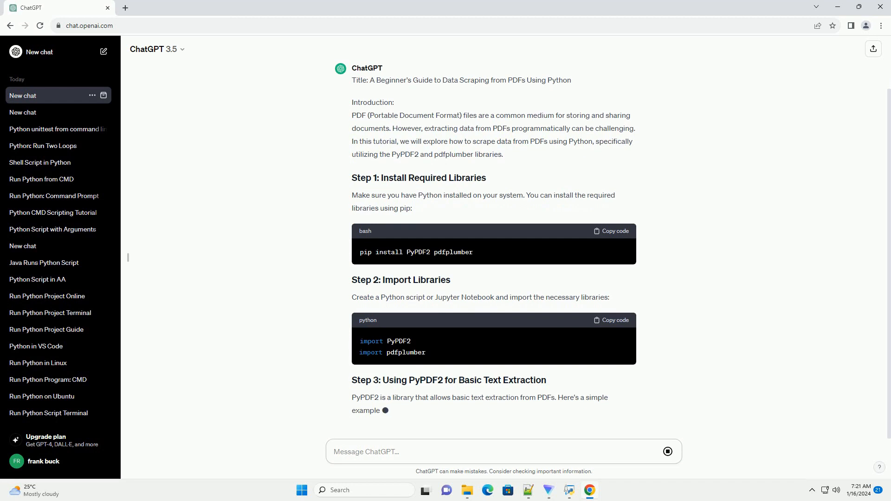
scroll("down", 3)
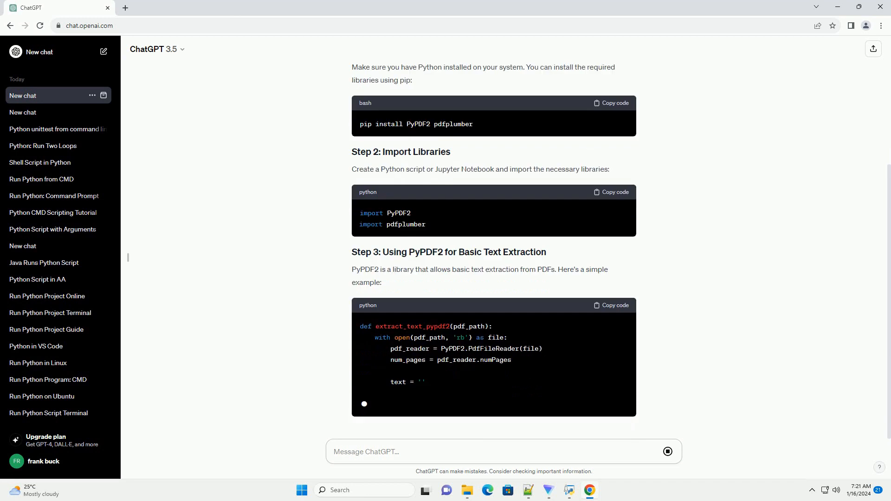
scroll("down", 3)
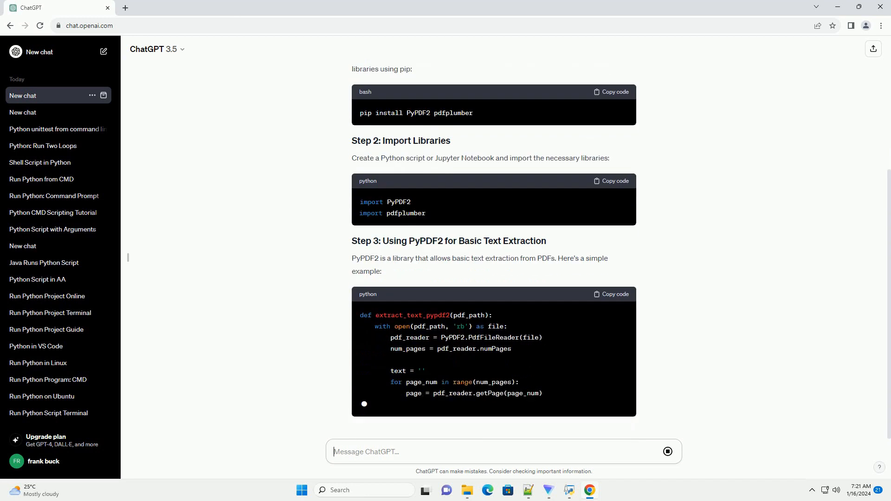
scroll("down", 3)
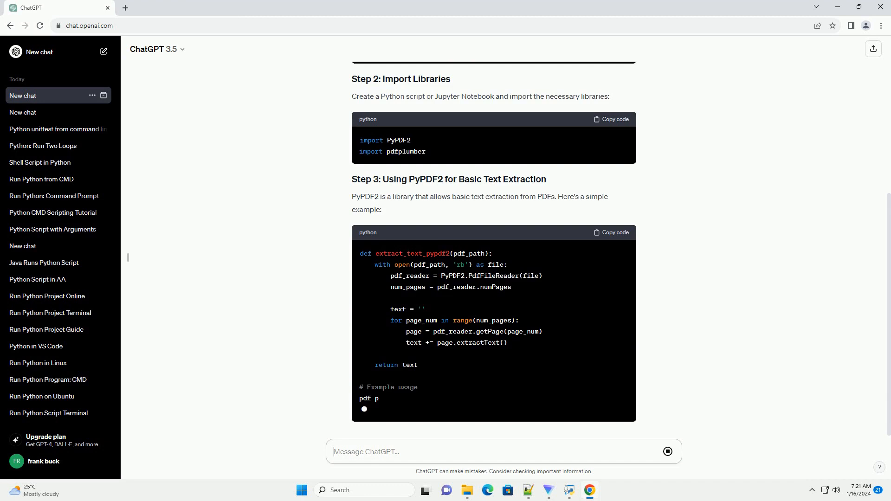
scroll("down", 3)
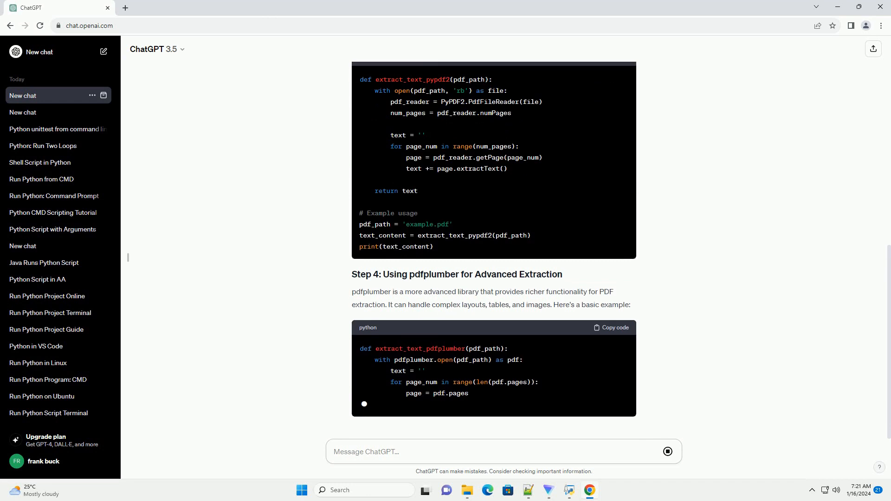
Scroll past the PyPDF2 example usage into Step 4's pdfplumber extraction code.
scroll("down", 3)
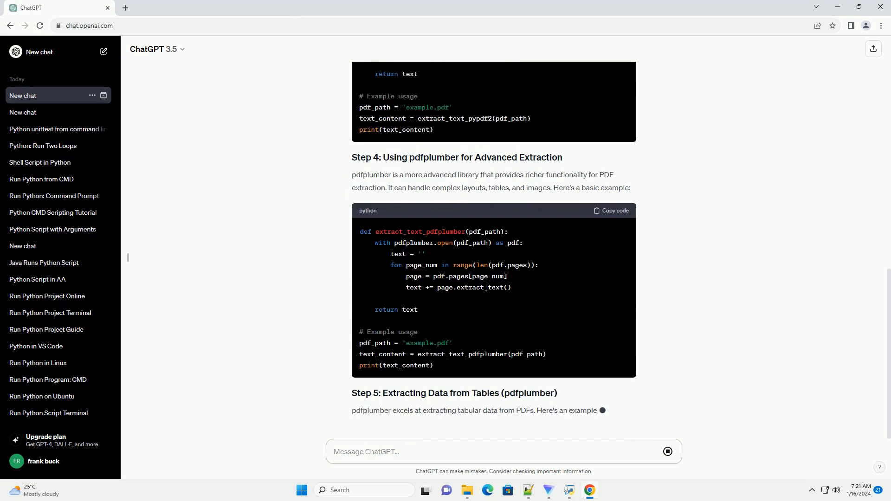
scroll("down", 3)
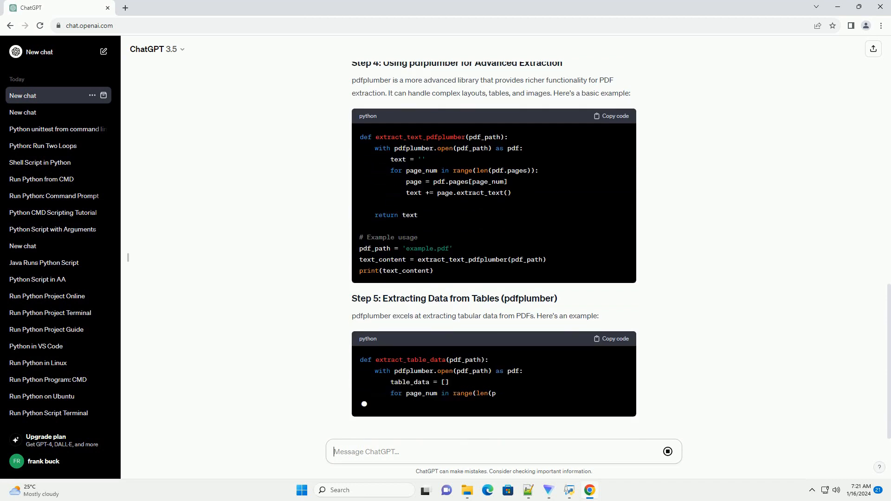
Scroll through Step 5's extract_table_data code to the start of the Conclusion.
scroll("down", 3)
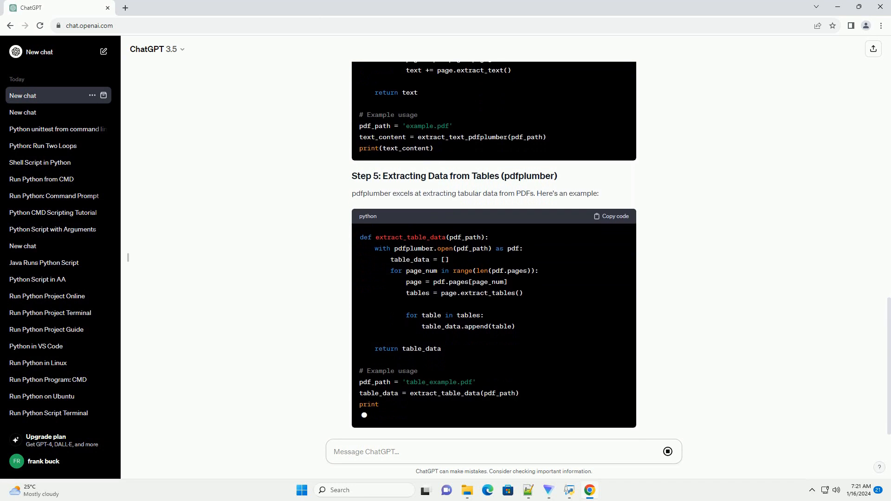
scroll("down", 3)
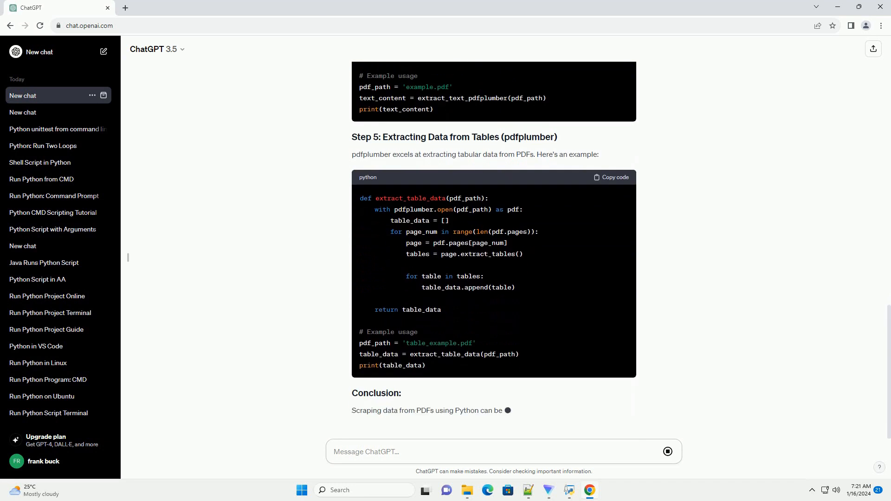